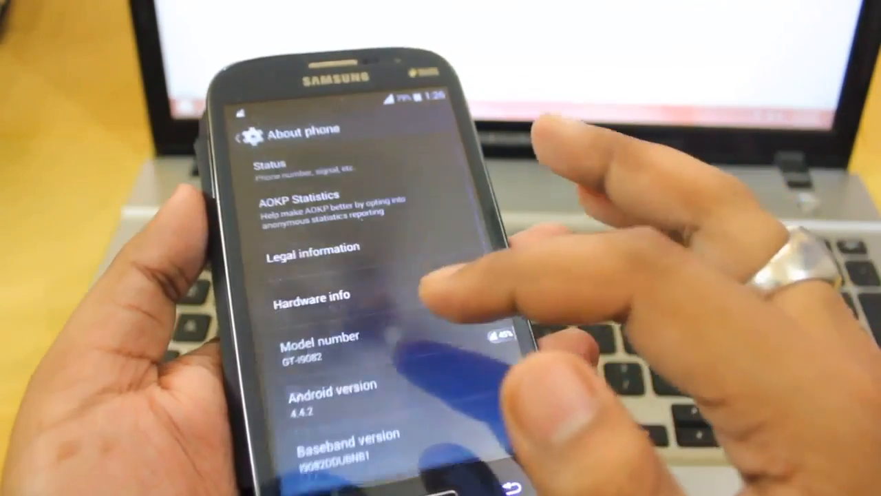
{"action": "scroll", "scroll_direction": "down", "scroll_amount": 3}
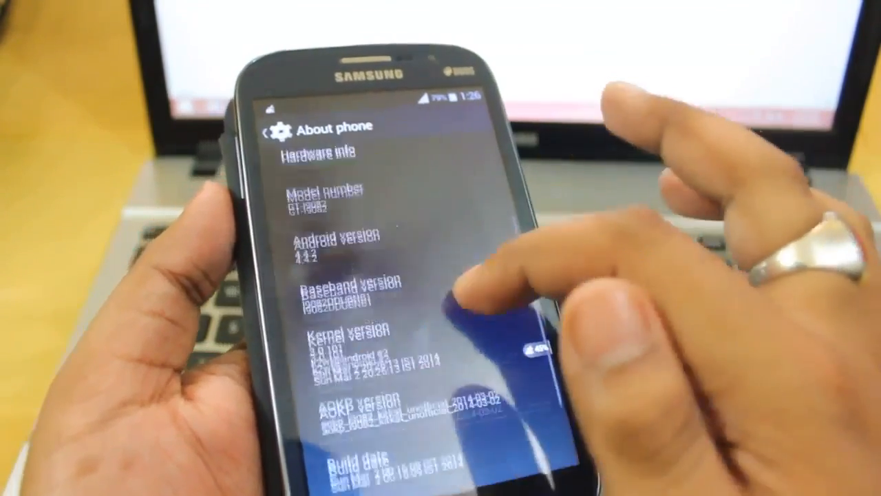